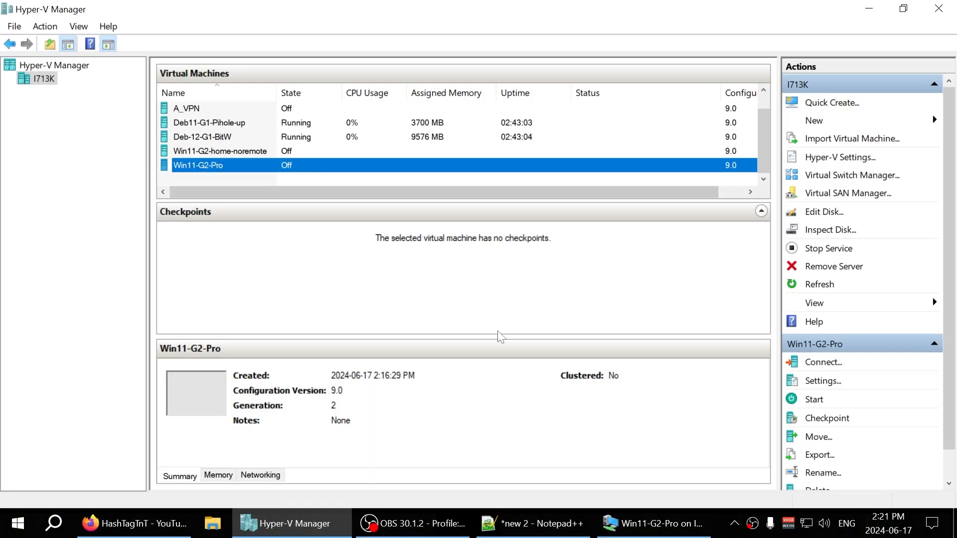
# Connect to the Win11-G2-Pro virtual machine and power it on into Windows Setup
pyautogui.click(823, 362)
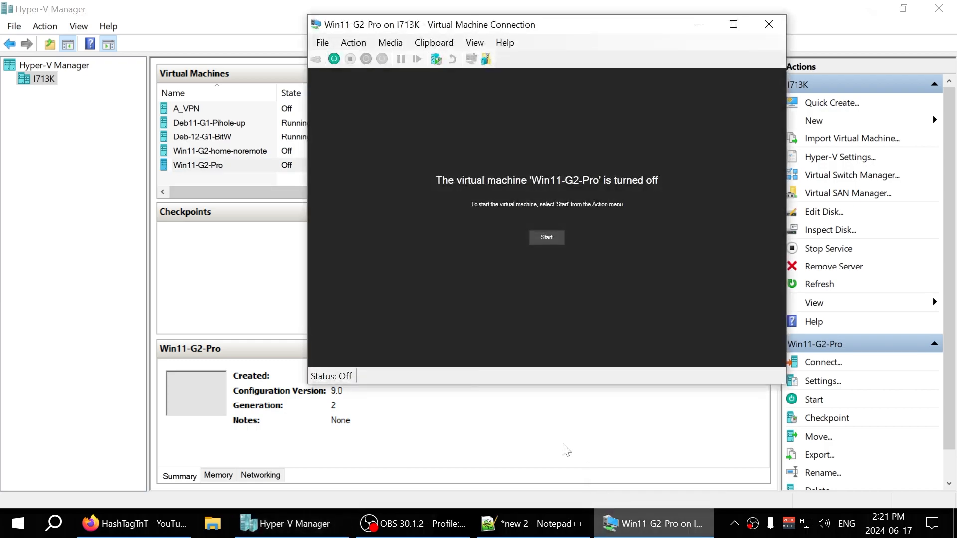
pyautogui.click(546, 237)
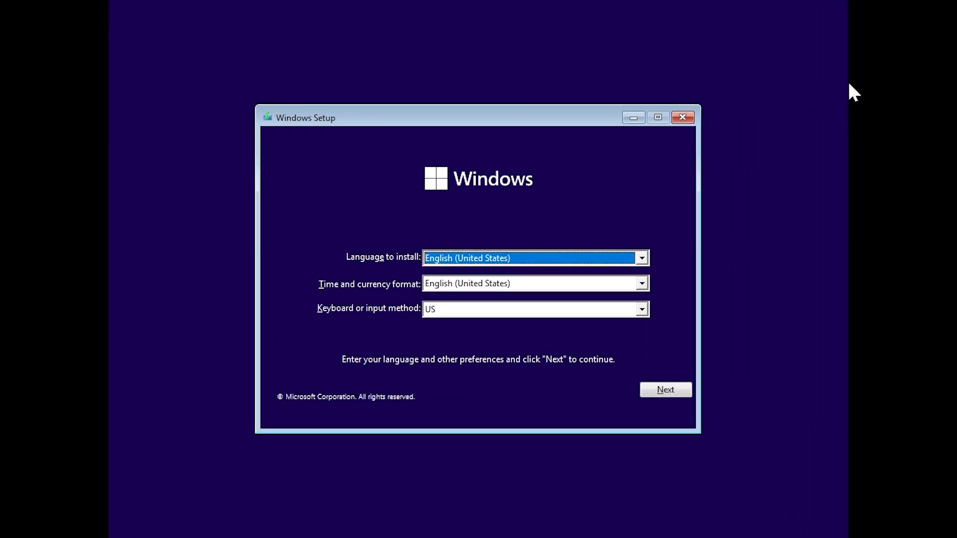
# Accept the default language, begin installation and continue without a product key
pyautogui.click(664, 390)
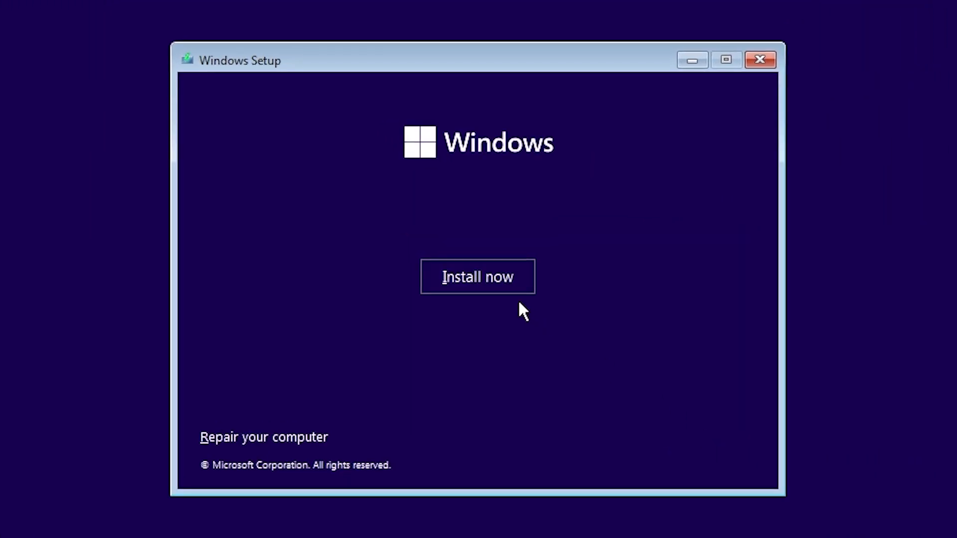
pyautogui.click(477, 276)
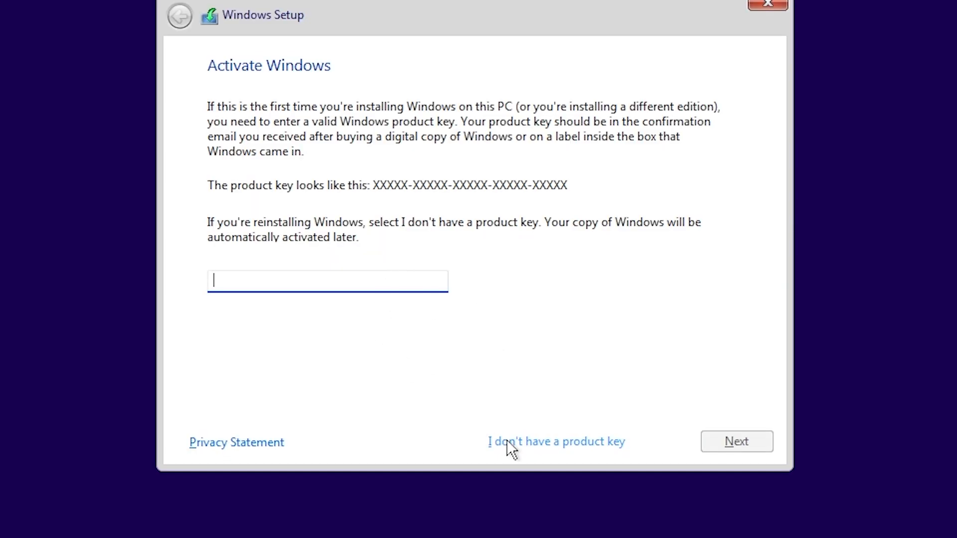
pyautogui.click(555, 442)
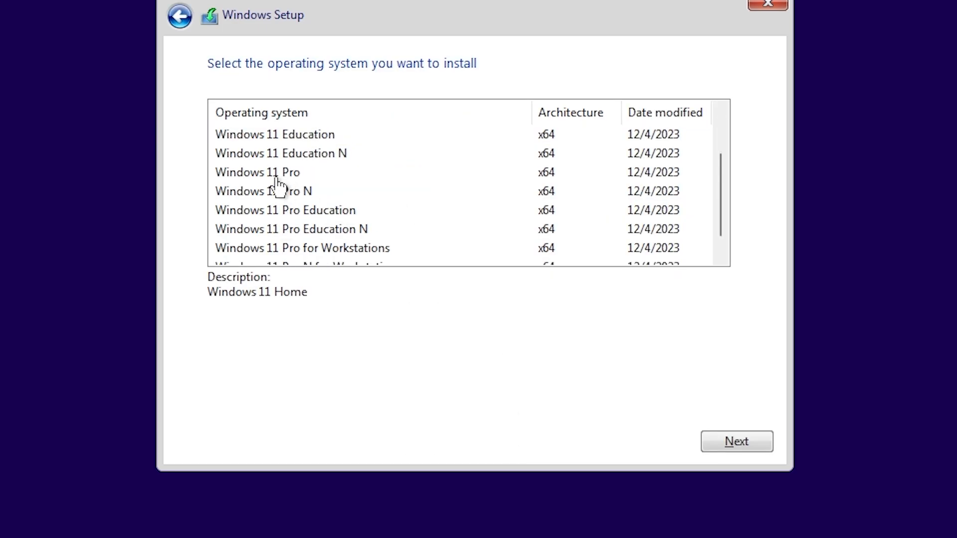
# Select Windows 11 Pro as the edition and proceed, ending back at Install now
pyautogui.click(257, 171)
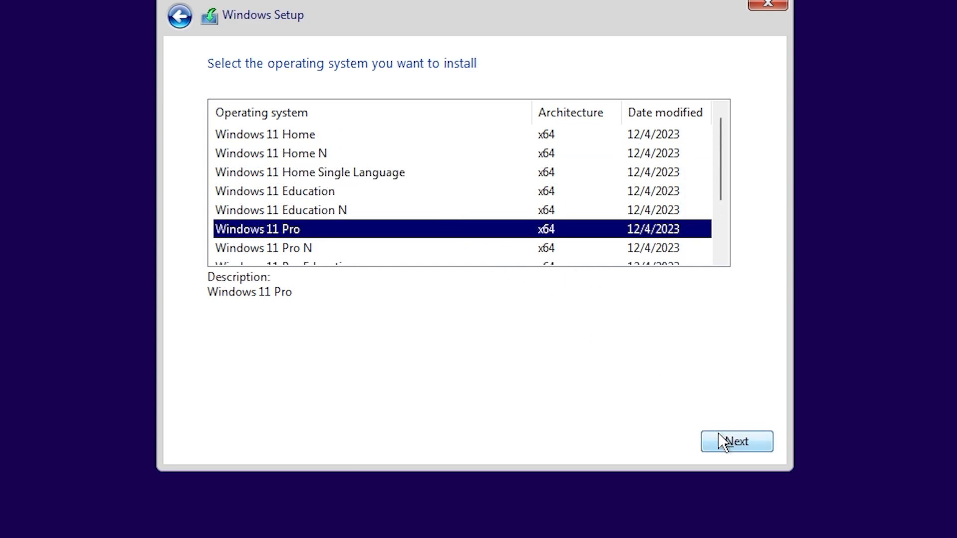
pyautogui.click(736, 442)
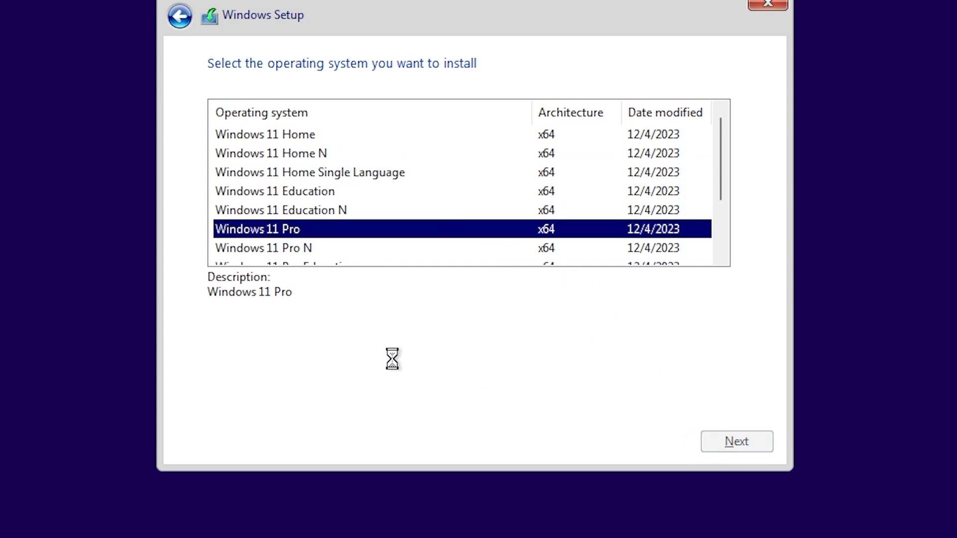
pyautogui.click(736, 441)
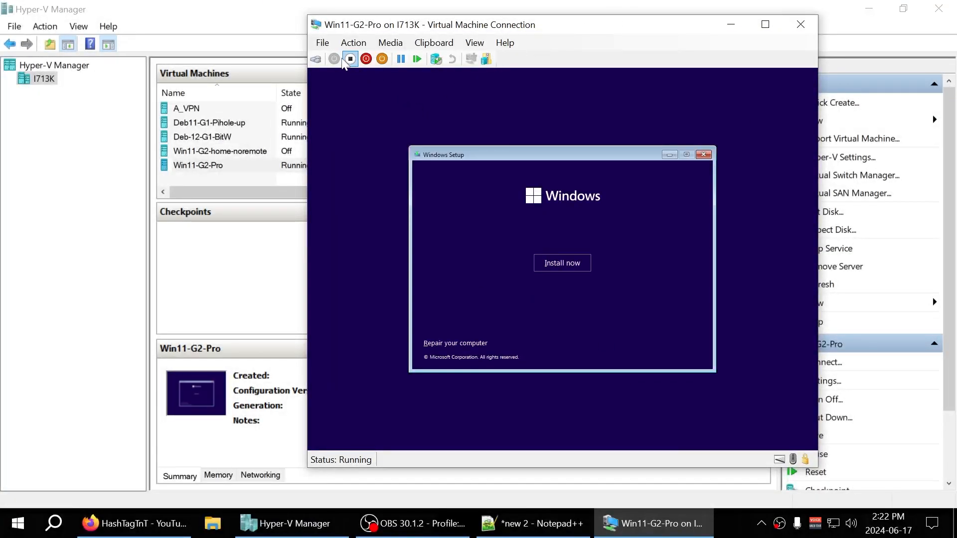
pyautogui.moveTo(350, 59)
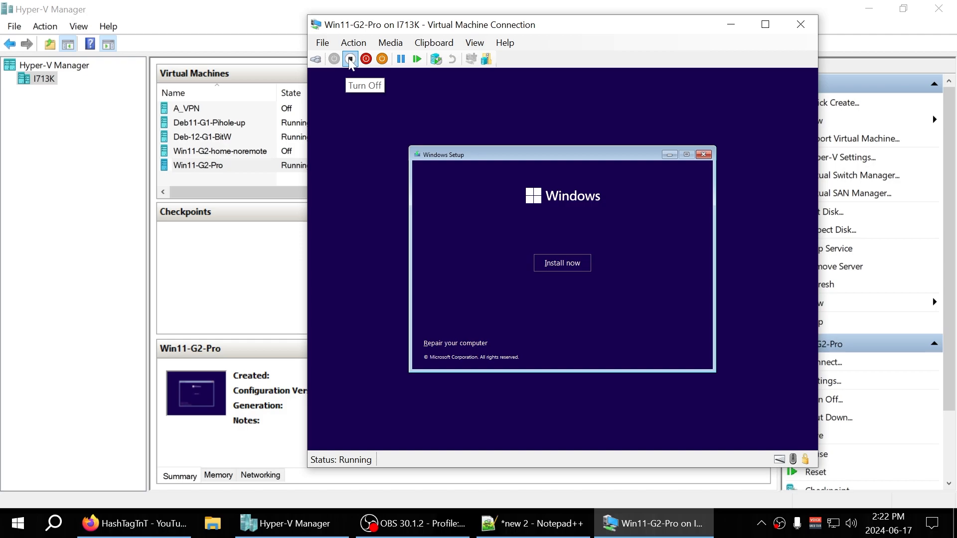
# Turn off the running Win11-G2-Pro virtual machine from the connection toolbar
pyautogui.click(349, 58)
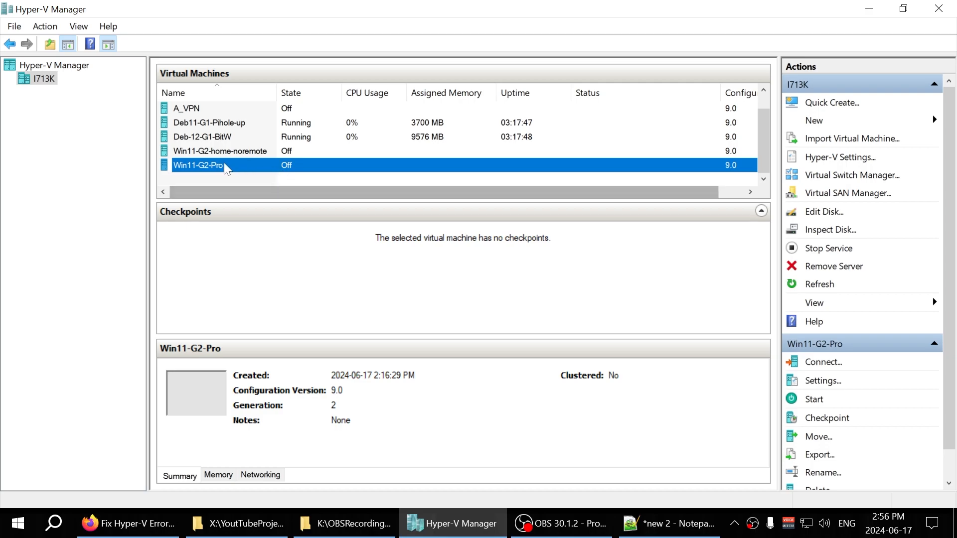
# View the Security settings page of the Deb11-G1-Pihole-up virtual machine
pyautogui.rightClick(209, 122)
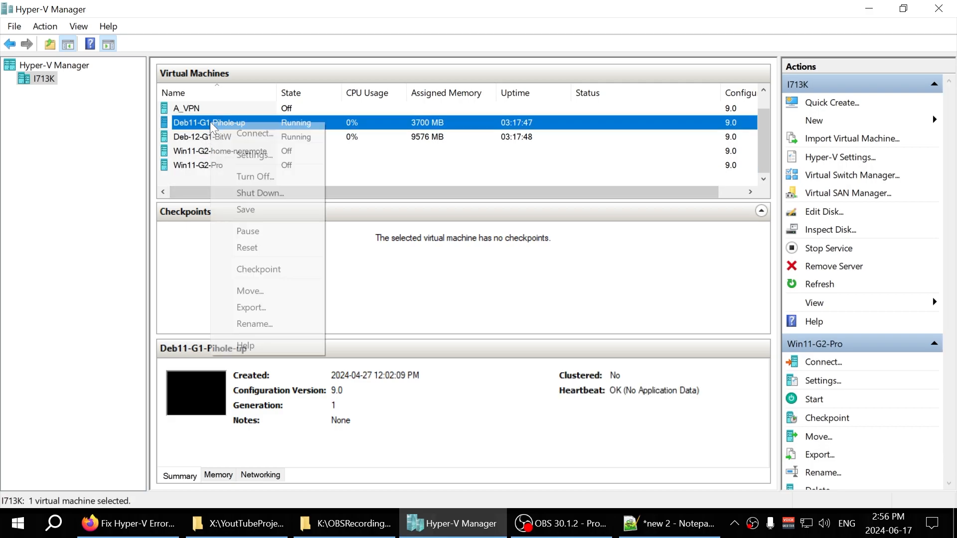
pyautogui.moveTo(254, 155)
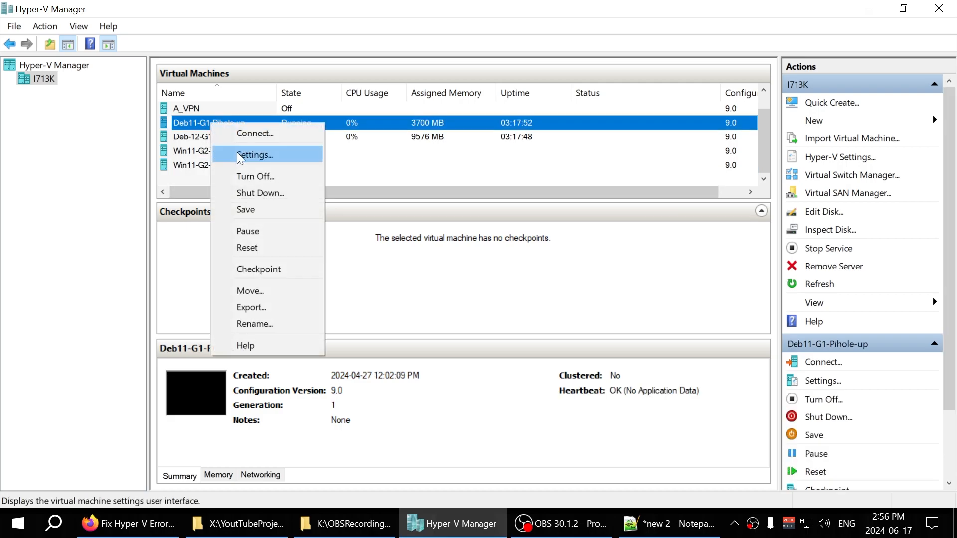
pyautogui.click(254, 156)
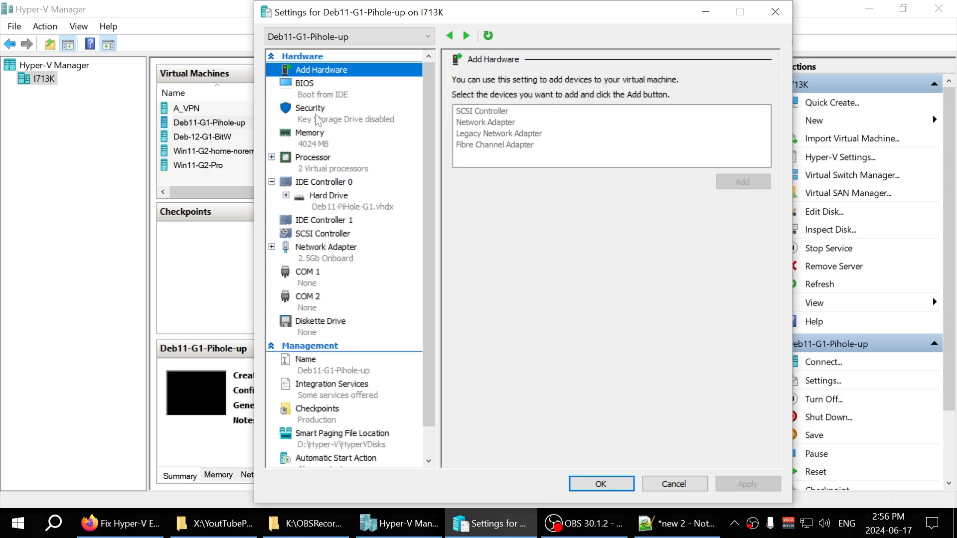
pyautogui.click(310, 107)
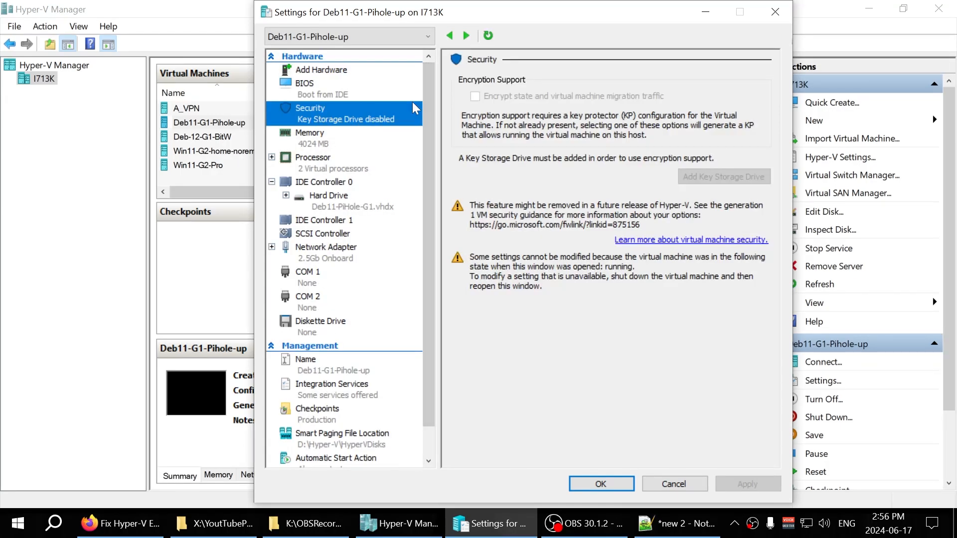
pyautogui.moveTo(323, 122)
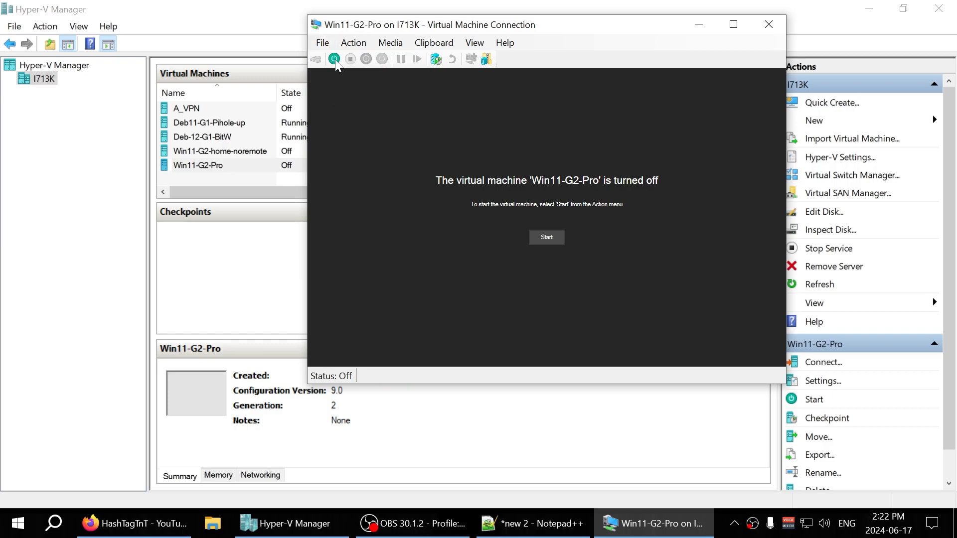
# Enable the Trusted Platform Module in the Win11-G2-Pro Security settings
pyautogui.click(822, 379)
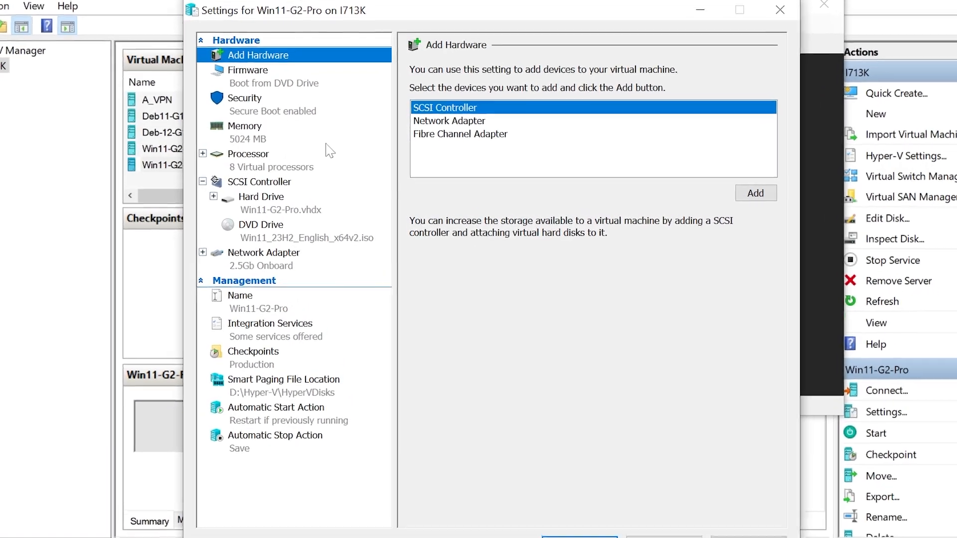
pyautogui.click(243, 99)
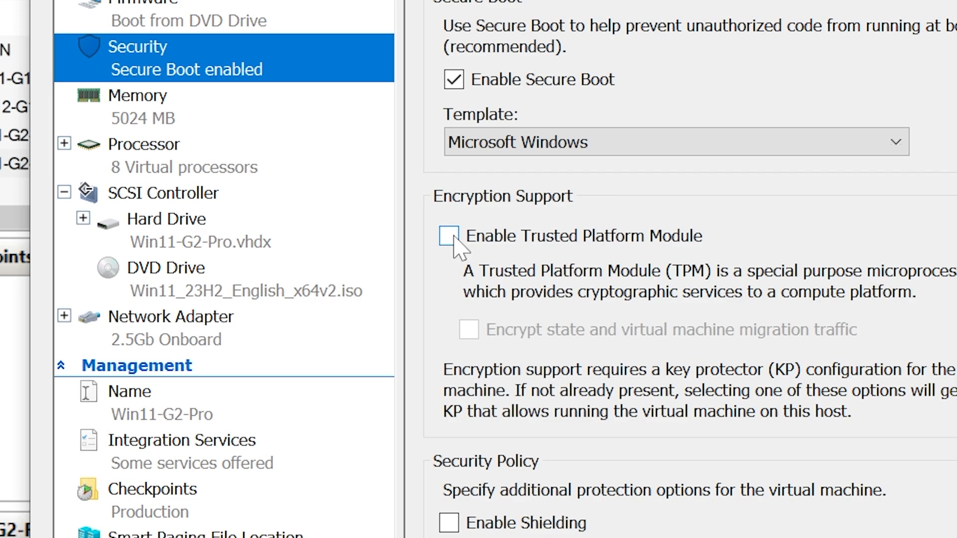
pyautogui.click(449, 236)
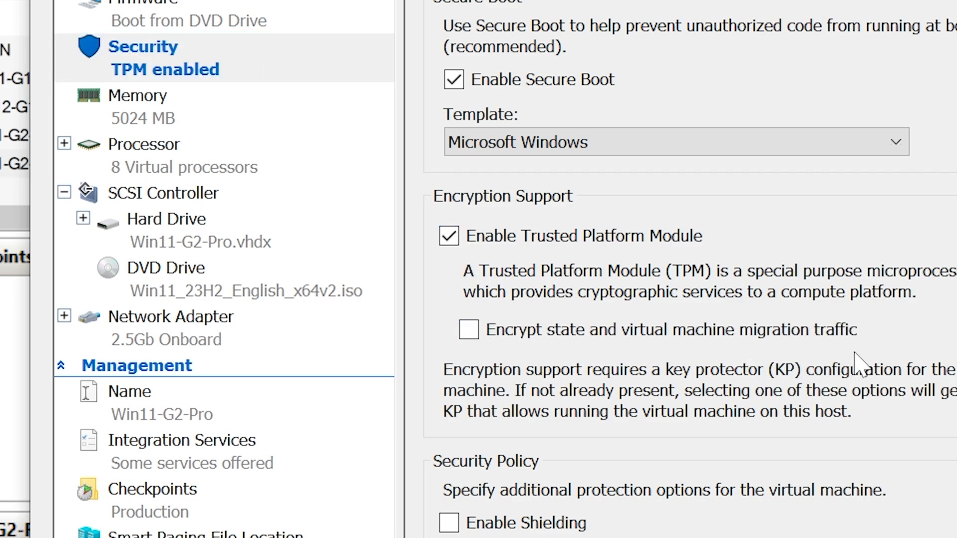
pyautogui.moveTo(308, 359)
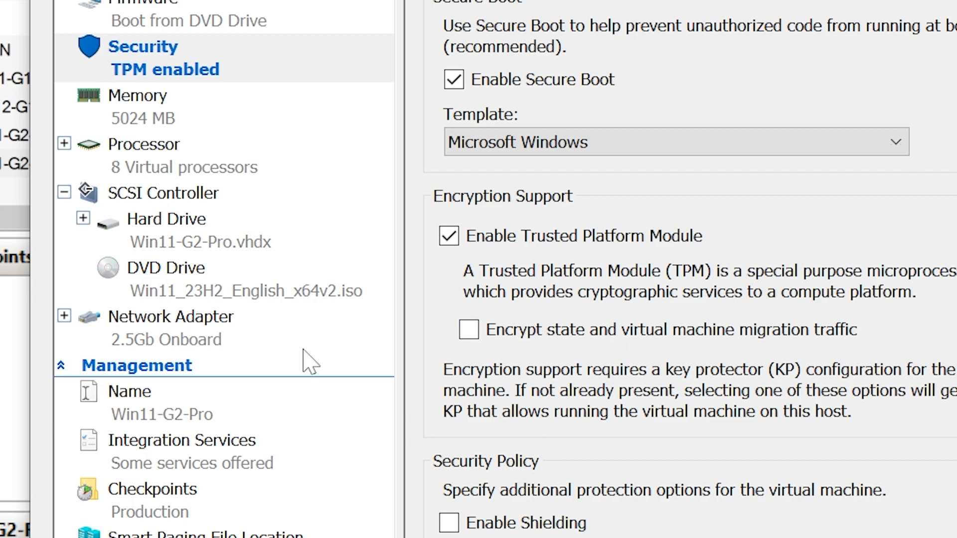
# Review the attached hard drive and Windows 11 install DVD, returning to Security
pyautogui.click(166, 218)
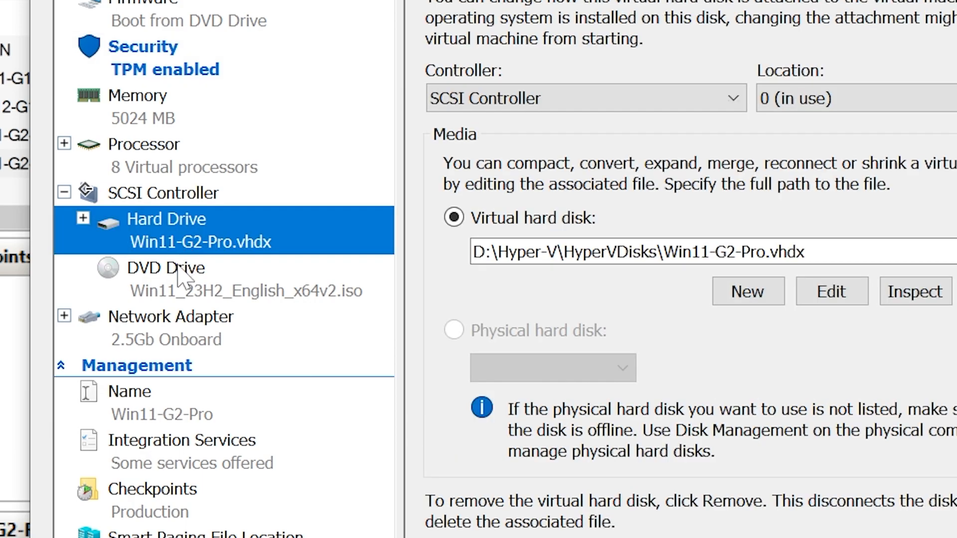
pyautogui.click(167, 279)
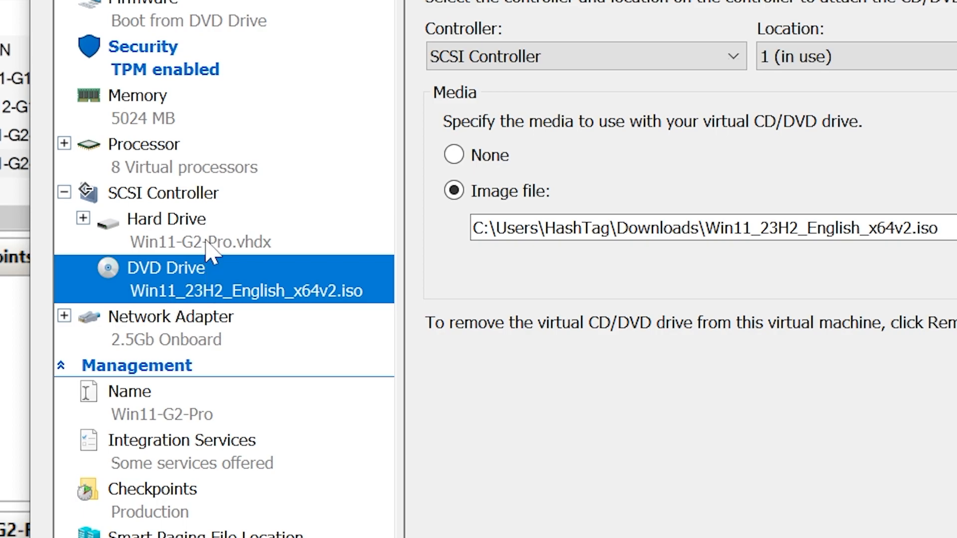
pyautogui.moveTo(178, 92)
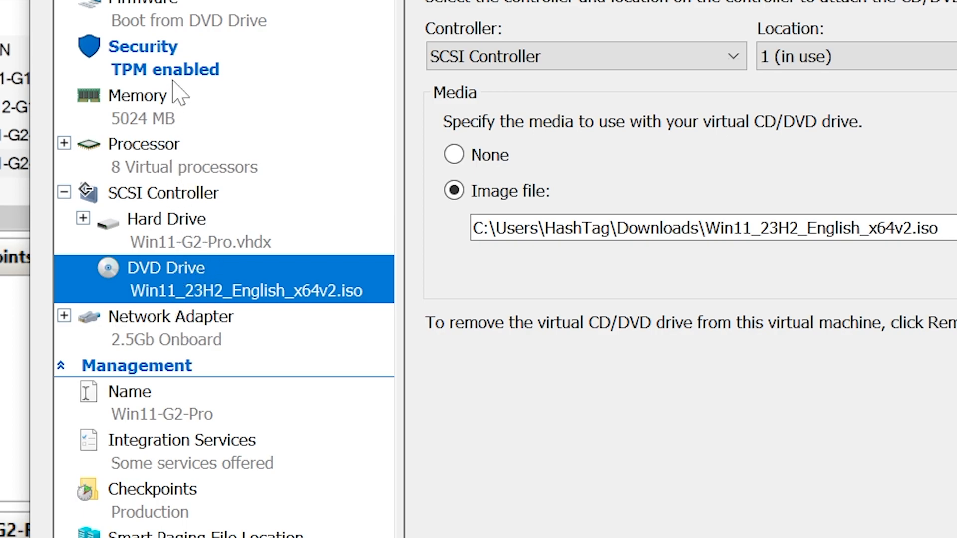
pyautogui.click(143, 47)
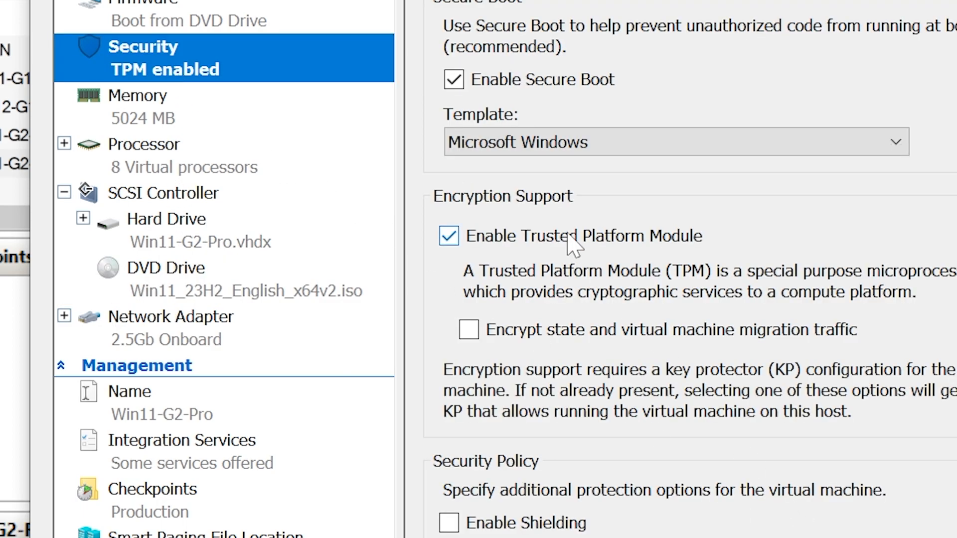
pyautogui.moveTo(601, 101)
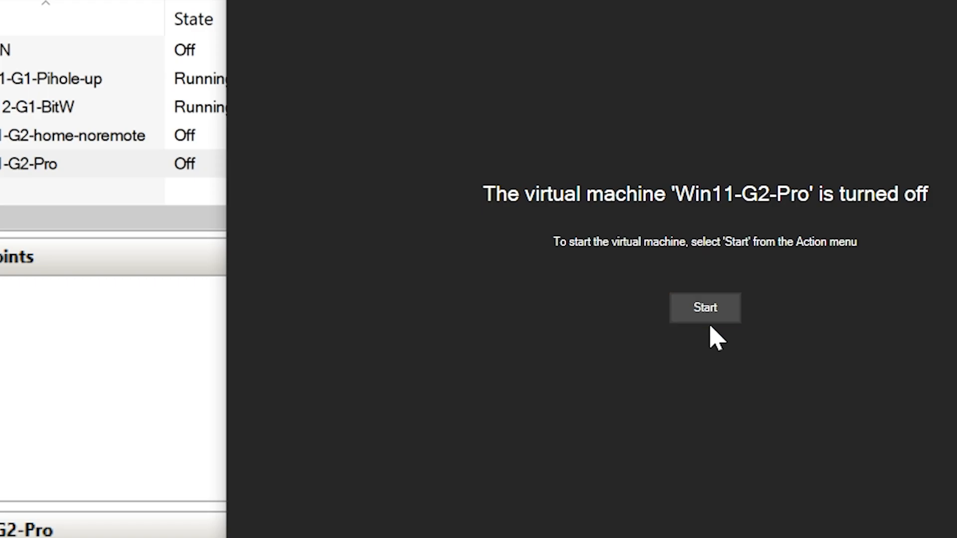
# Start the Win11-G2-Pro virtual machine so it boots to Windows Setup
pyautogui.click(704, 307)
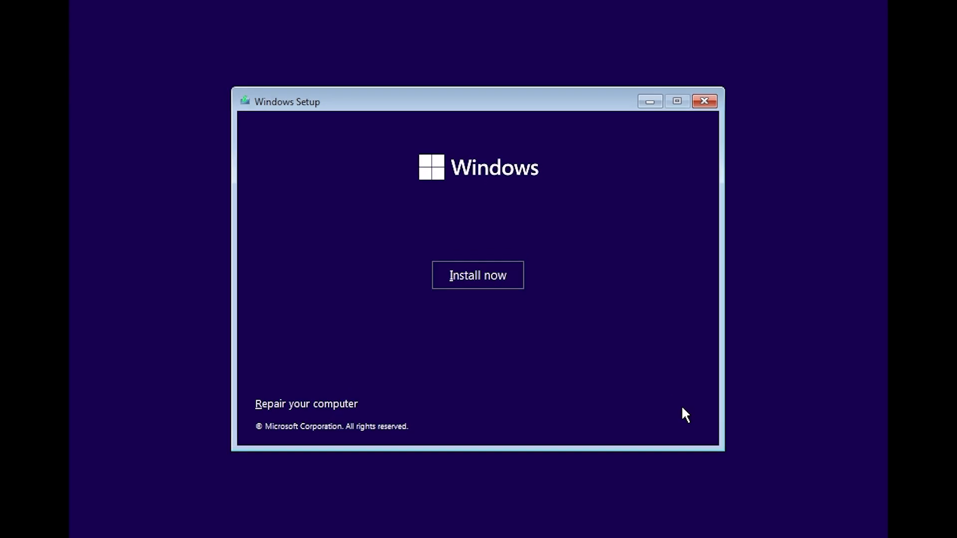
# Begin installation without a product key and choose the Windows 11 Pro edition
pyautogui.click(478, 275)
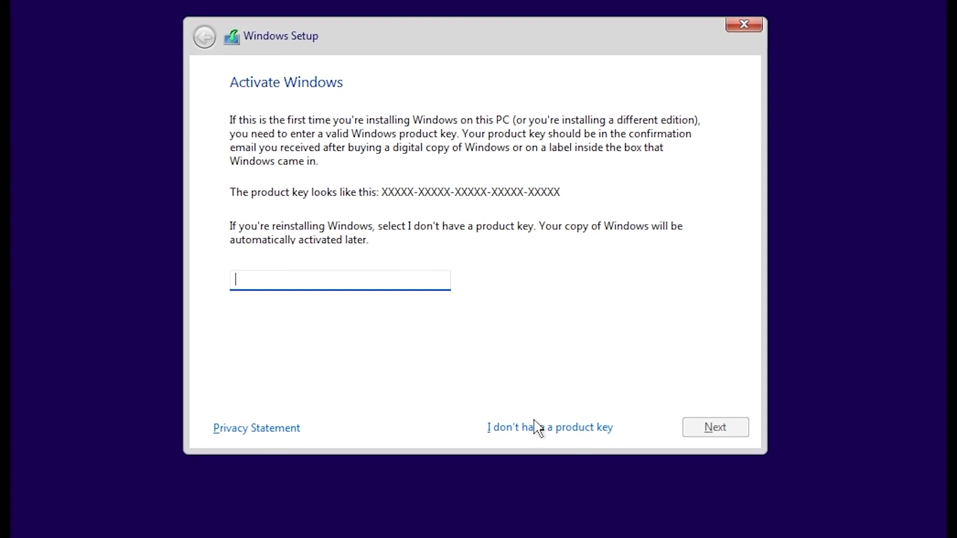
pyautogui.click(548, 428)
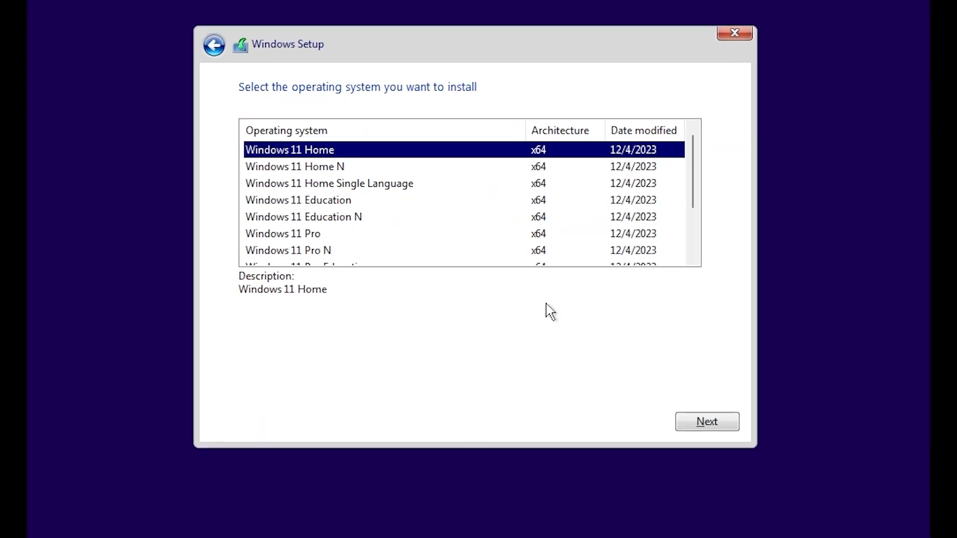
pyautogui.click(282, 233)
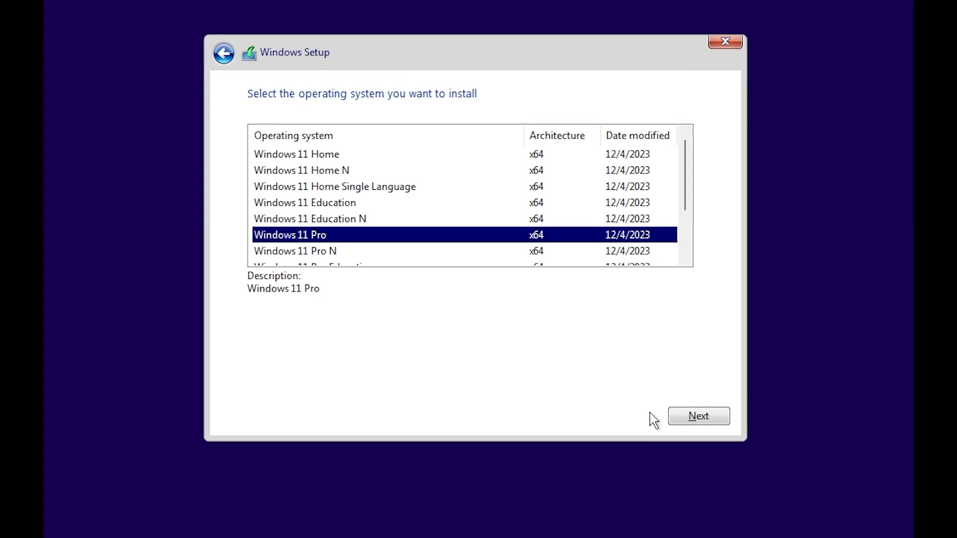
pyautogui.click(697, 415)
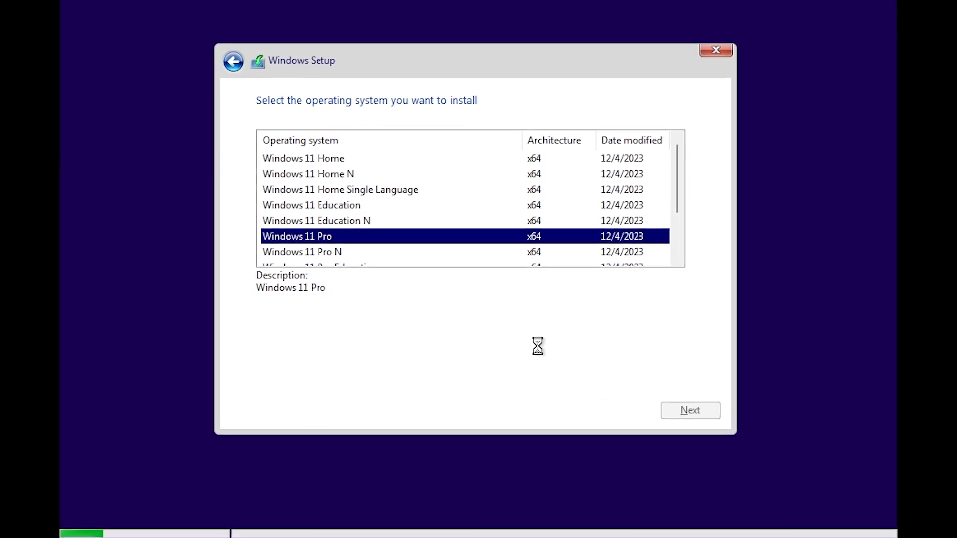
pyautogui.click(690, 409)
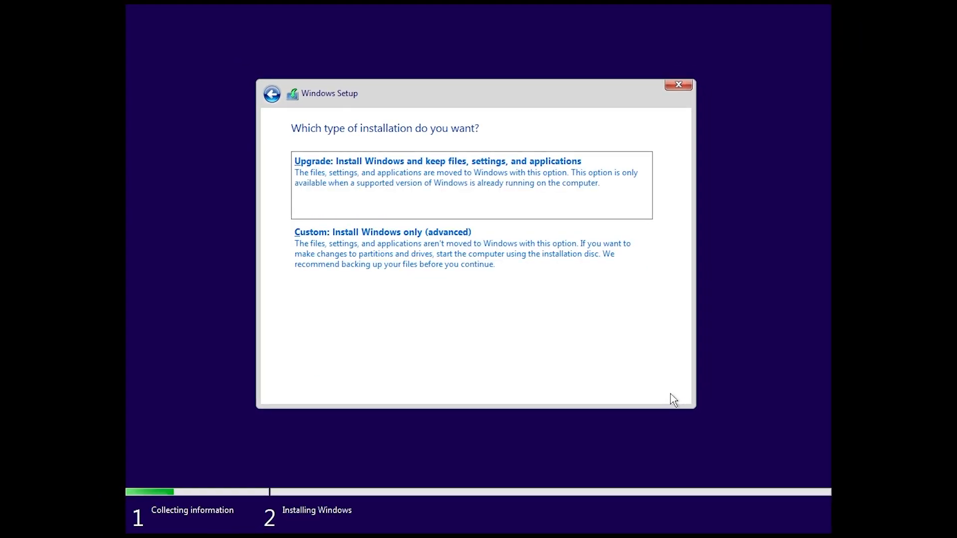
# Choose a Custom install onto Drive 0's 25 GB unallocated space
pyautogui.click(382, 232)
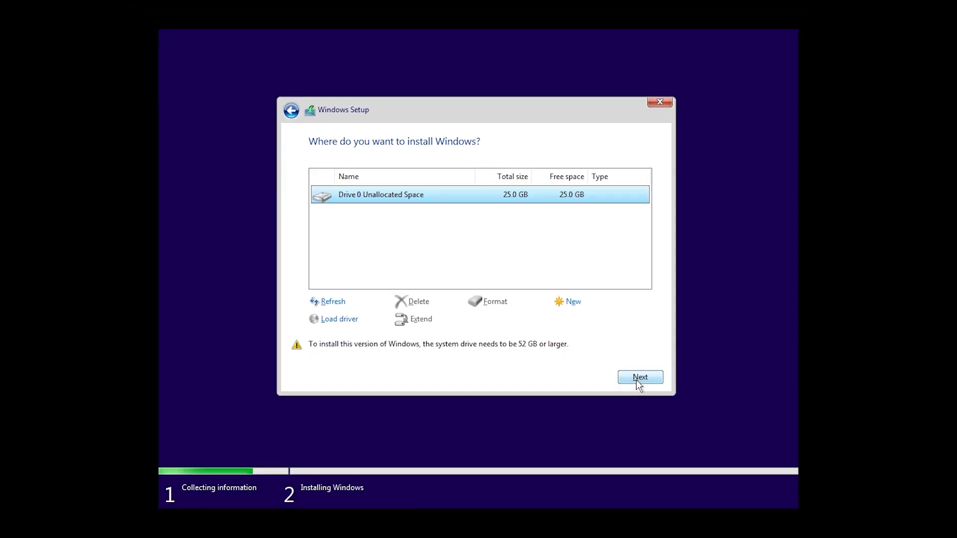
pyautogui.click(638, 377)
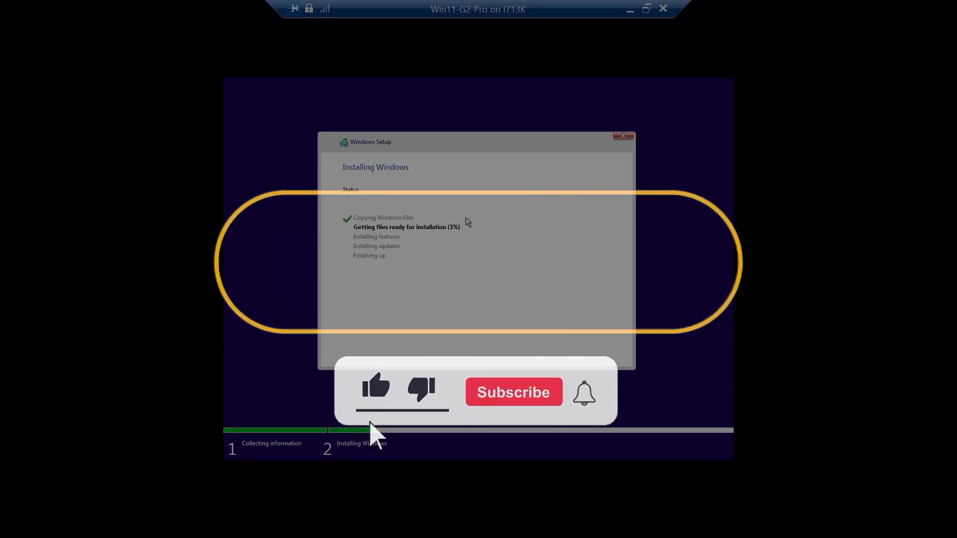
pyautogui.click(512, 392)
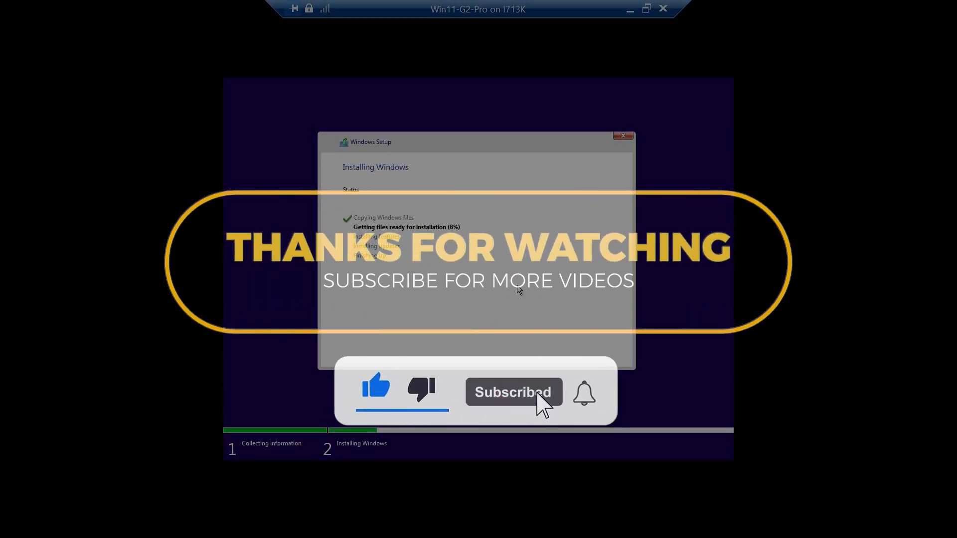